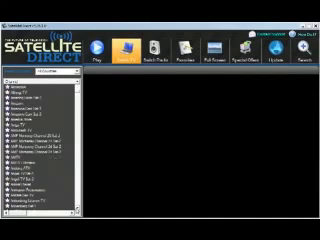
pyautogui.scroll(-3)
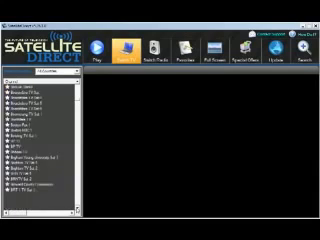
pyautogui.scroll(-3)
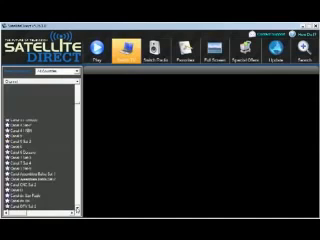
pyautogui.scroll(-3)
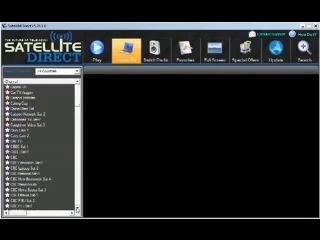
pyautogui.scroll(-3)
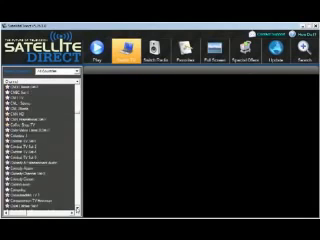
pyautogui.scroll(-3)
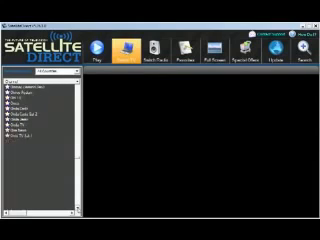
pyautogui.scroll(-3)
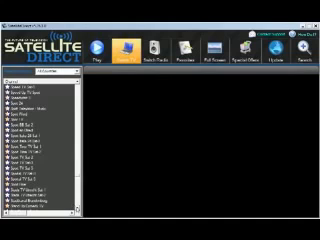
pyautogui.scroll(-3)
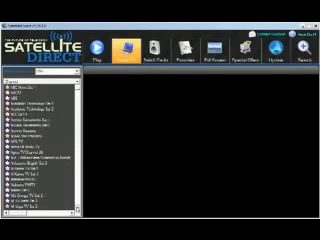
pyautogui.scroll(-3)
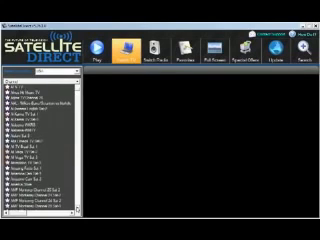
pyautogui.scroll(-3)
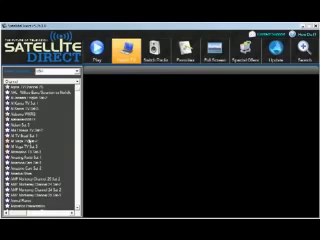